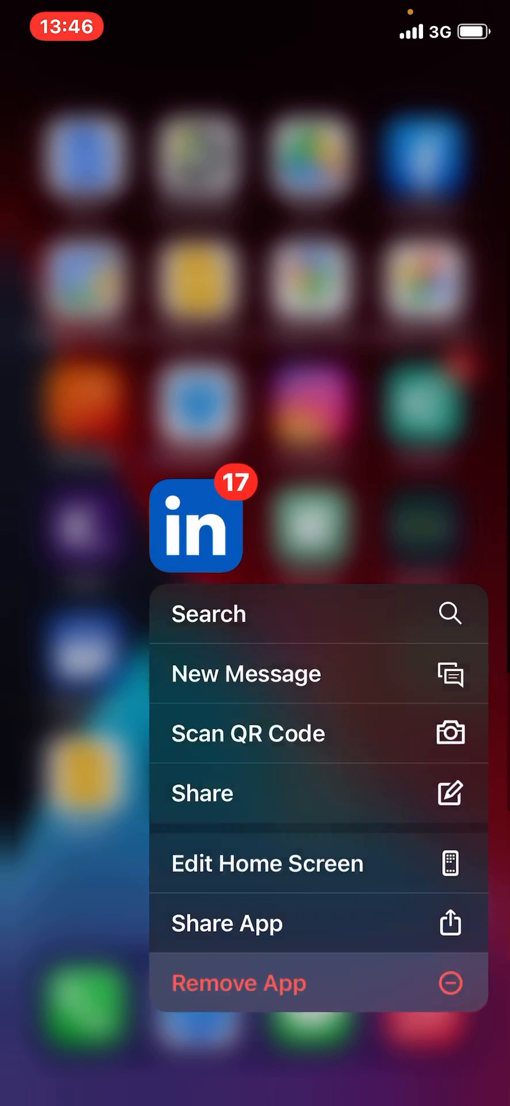
# Remove LinkedIn from the Home Screen only, keeping it in the App Library.
pyautogui.click(239, 983)
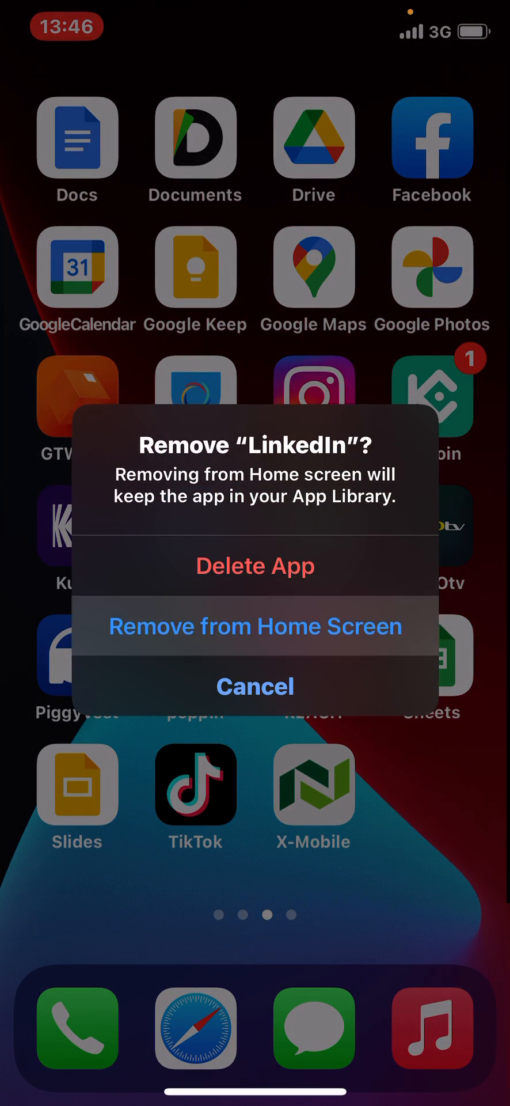
pyautogui.click(255, 626)
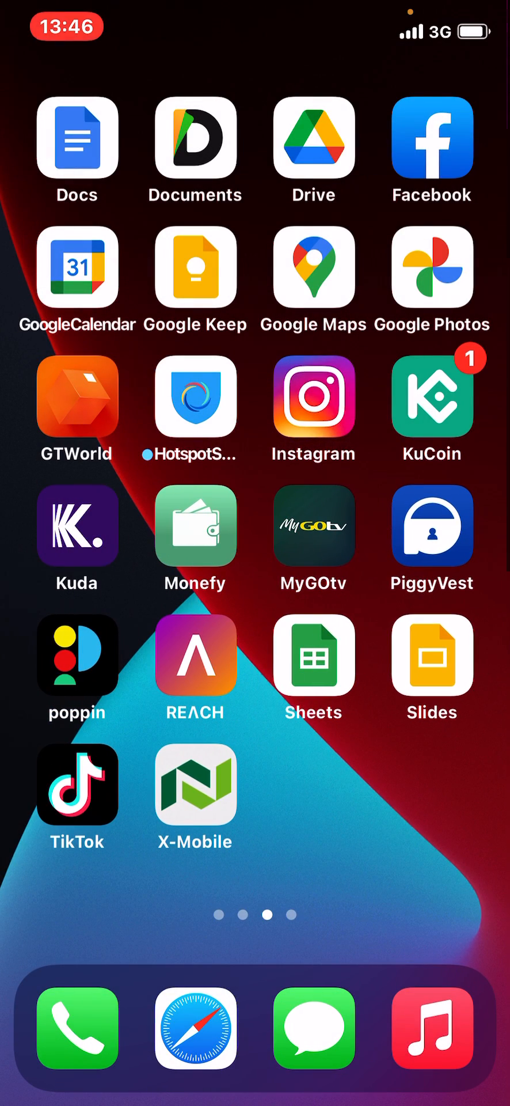
# Browse the App Library, confirm LinkedIn is under Social, then open Settings.
pyautogui.hscroll(-3)
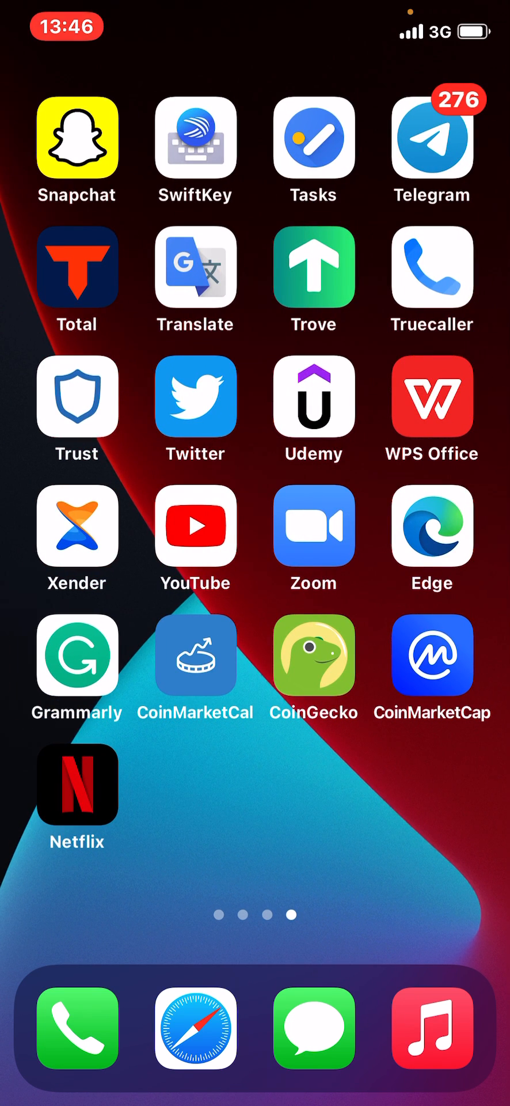
pyautogui.hscroll(-3)
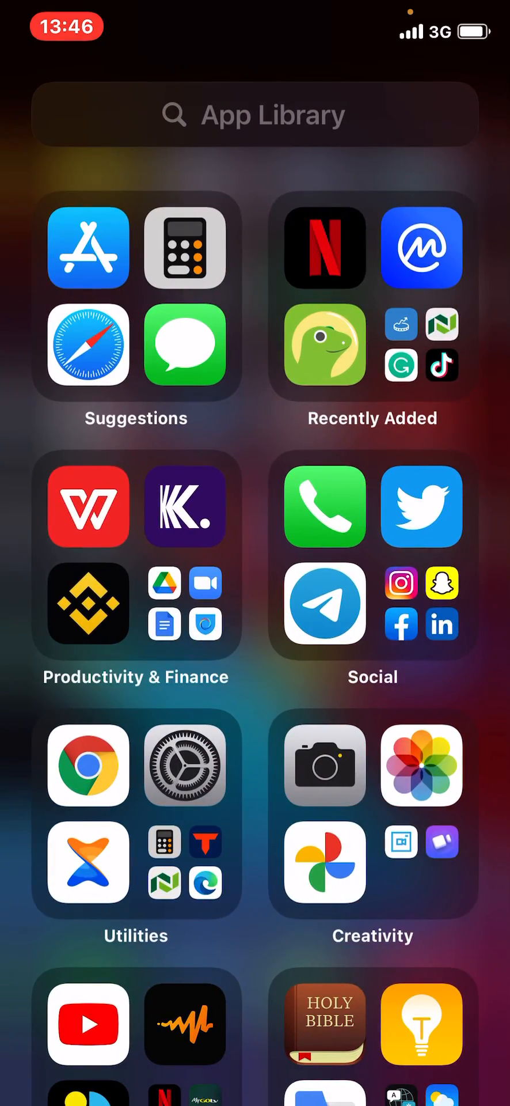
pyautogui.scroll(-3)
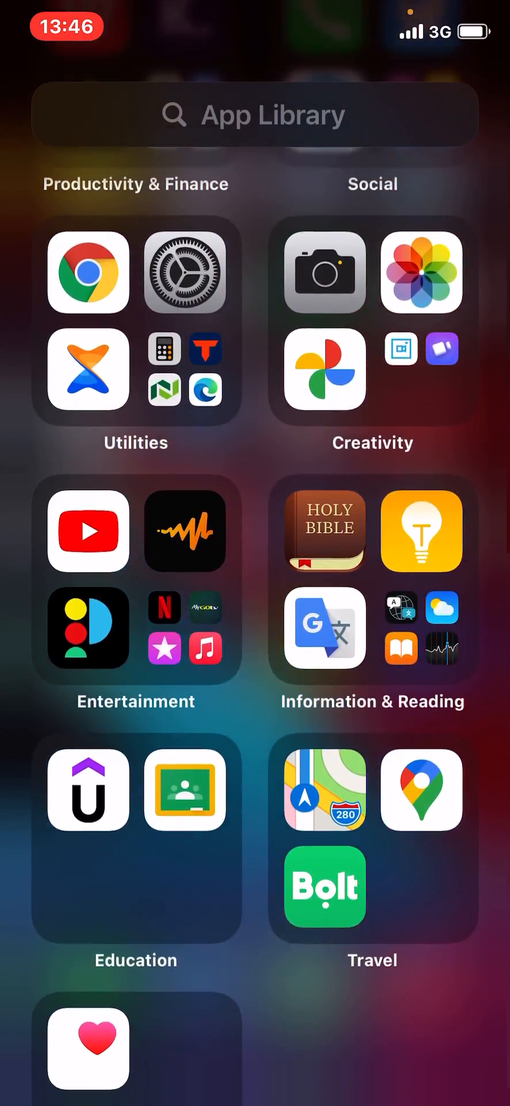
pyautogui.scroll(-3)
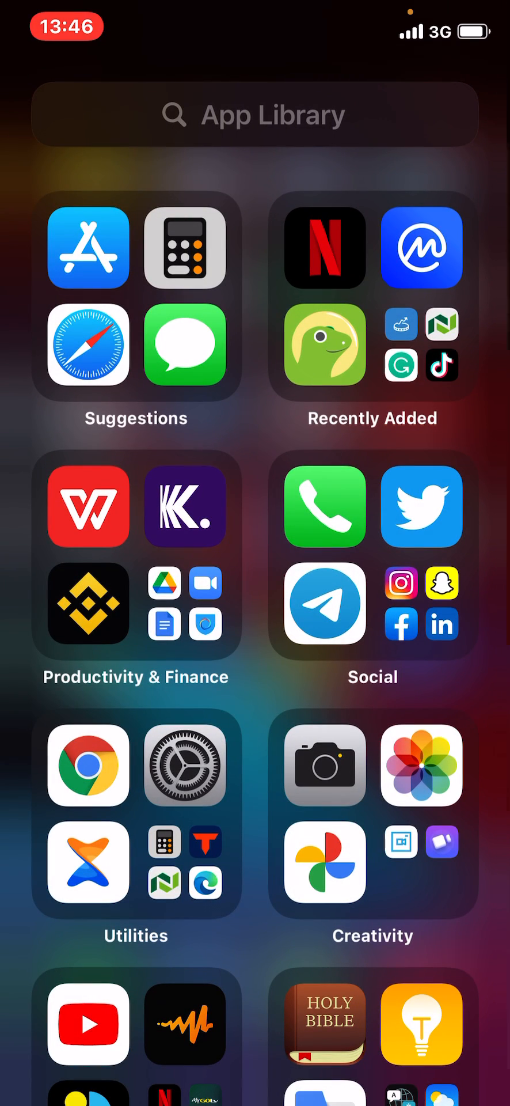
pyautogui.scroll(-3)
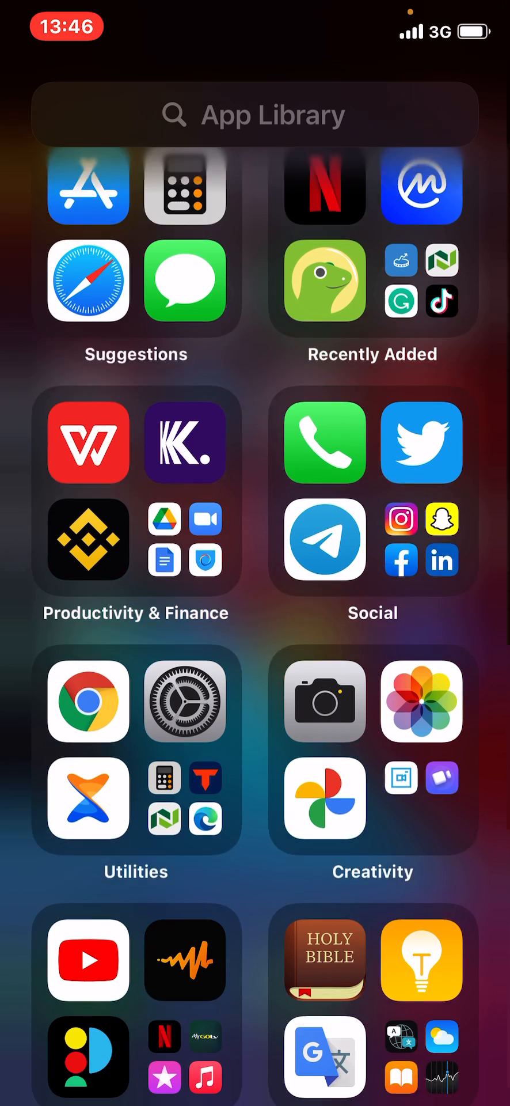
pyautogui.scroll(3)
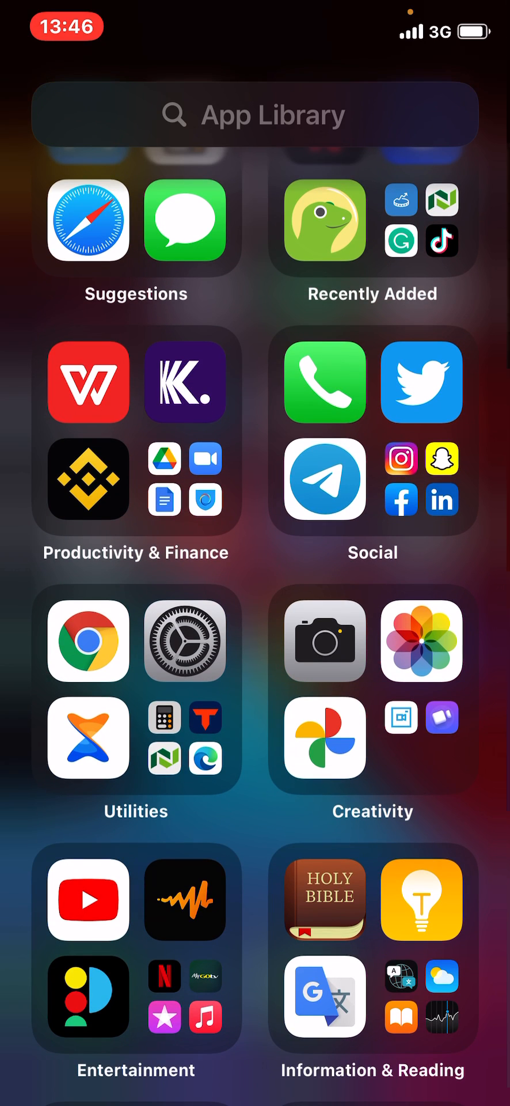
pyautogui.click(325, 479)
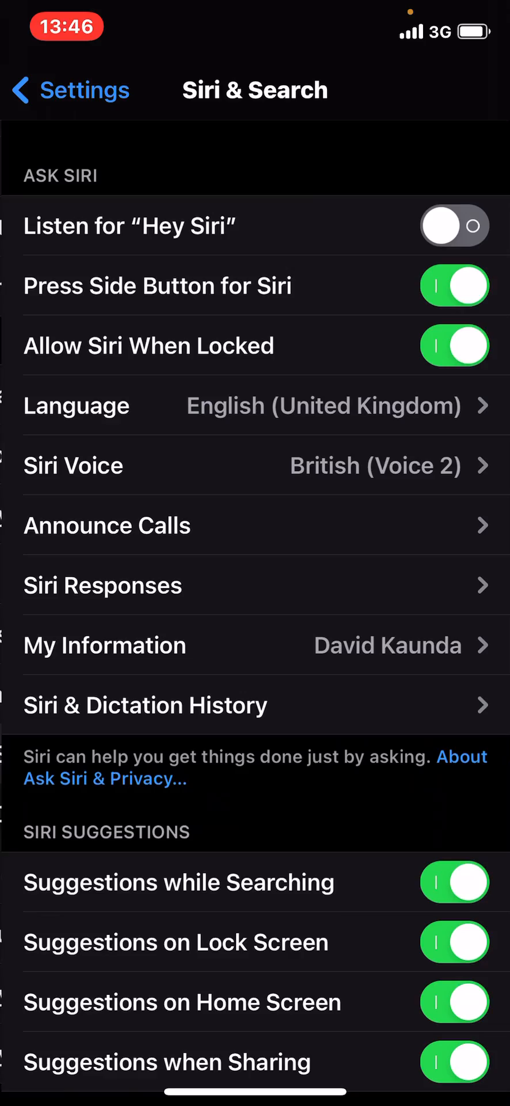
# Turn off LinkedIn's Learn from this App, Suggestions, Suggest App and Show in Search toggles.
pyautogui.scroll(-3)
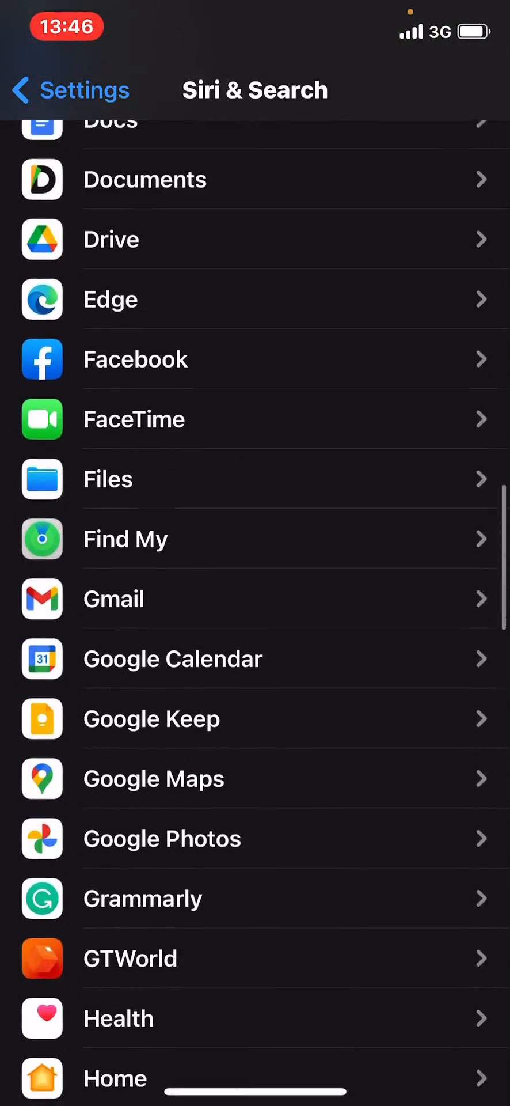
pyautogui.scroll(-3)
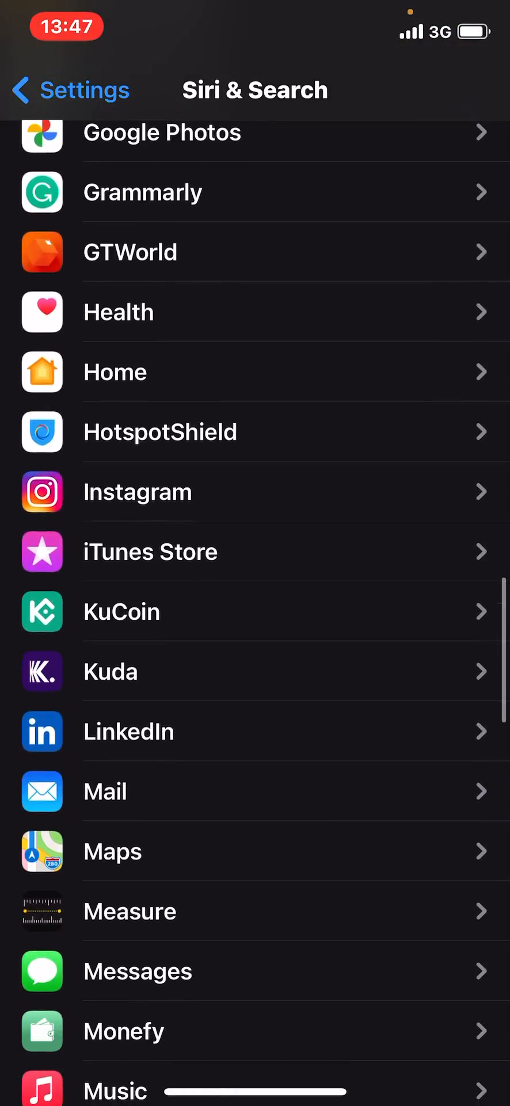
pyautogui.click(128, 731)
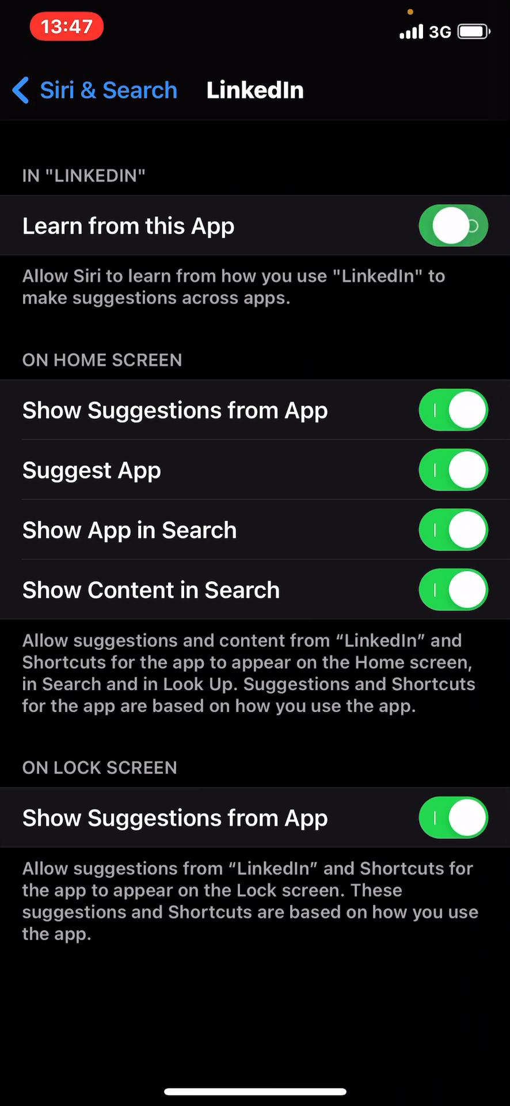
pyautogui.click(454, 226)
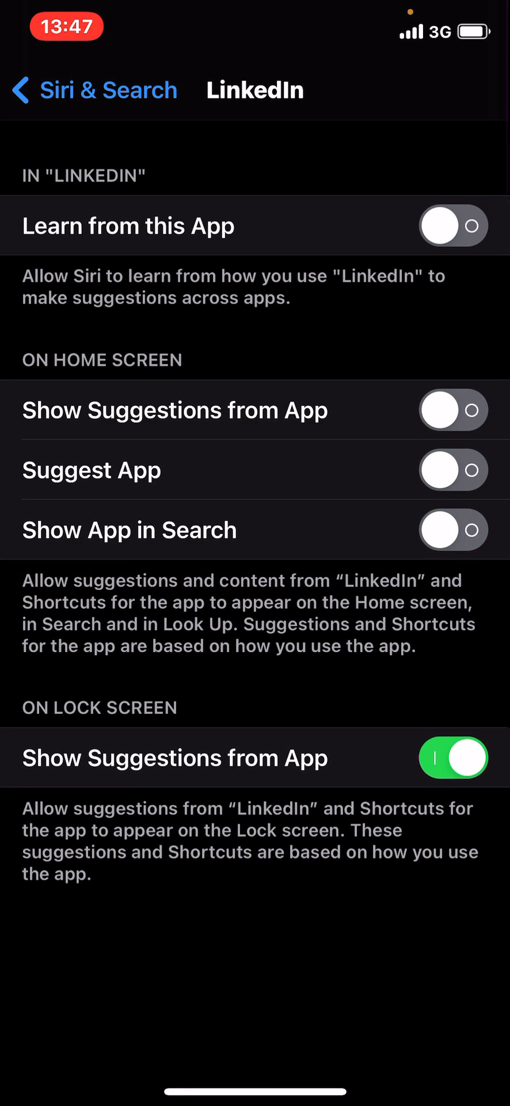
pyautogui.click(454, 758)
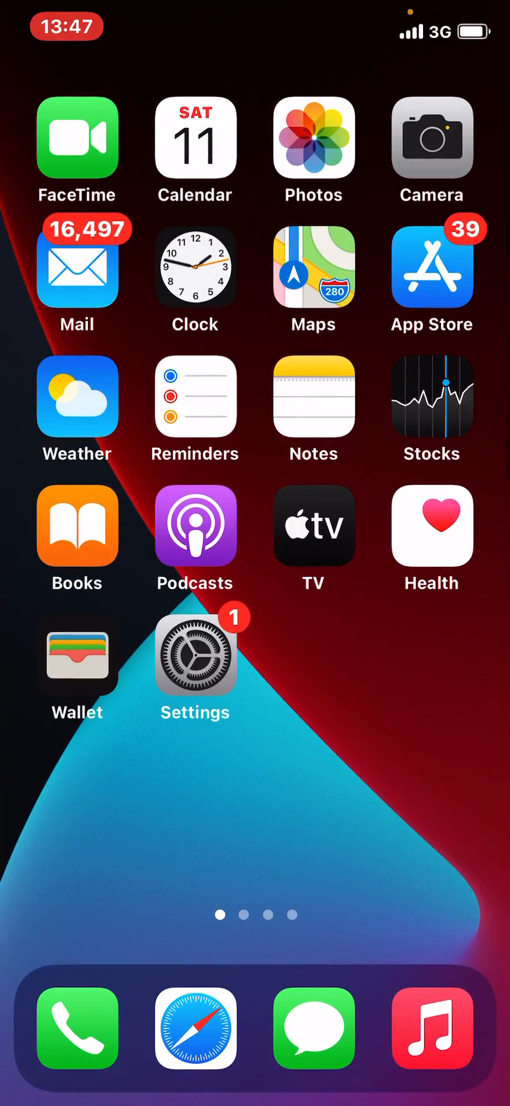
# Swipe back to the App Library and confirm LinkedIn is gone from Social.
pyautogui.hscroll(-3)
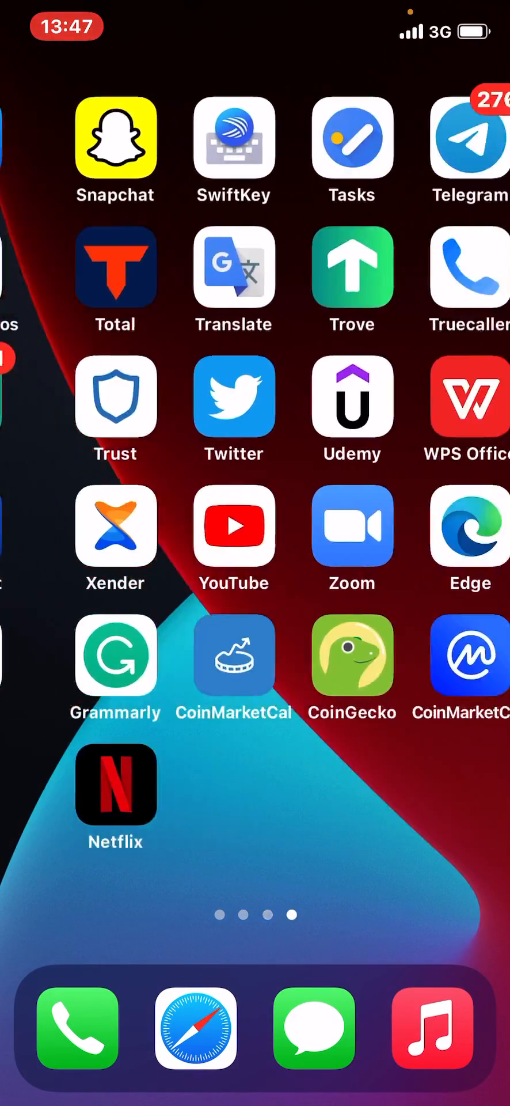
pyautogui.hscroll(-3)
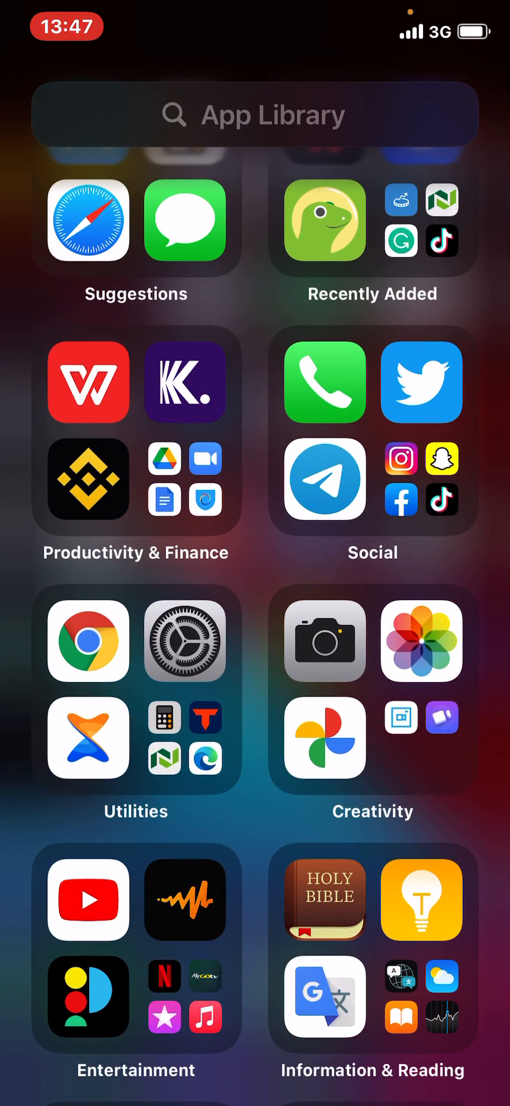